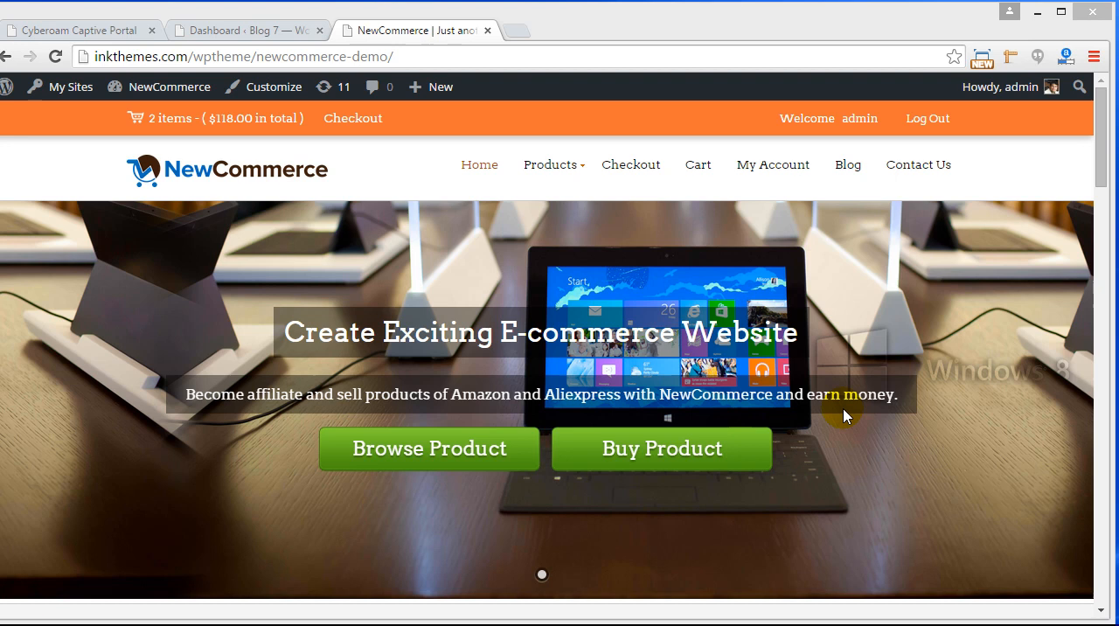
{"action": "mouse_move", "coordinate": [533, 197]}
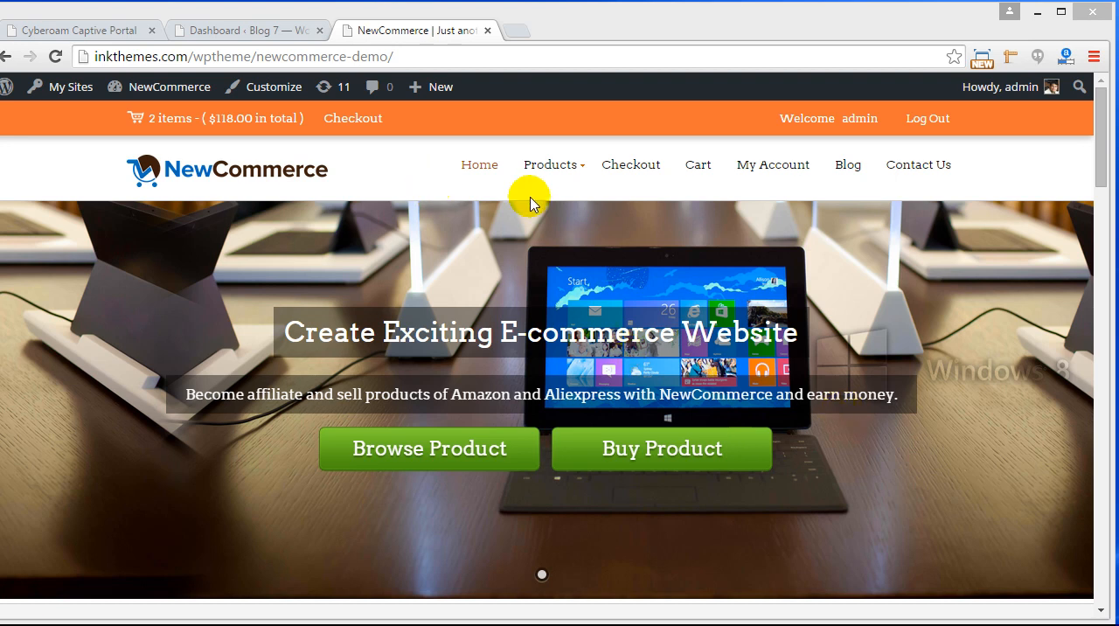
Switch from the NewCommerce demo store to the Blog 7 WordPress dashboard tab
{"action": "left_click", "coordinate": [245, 30]}
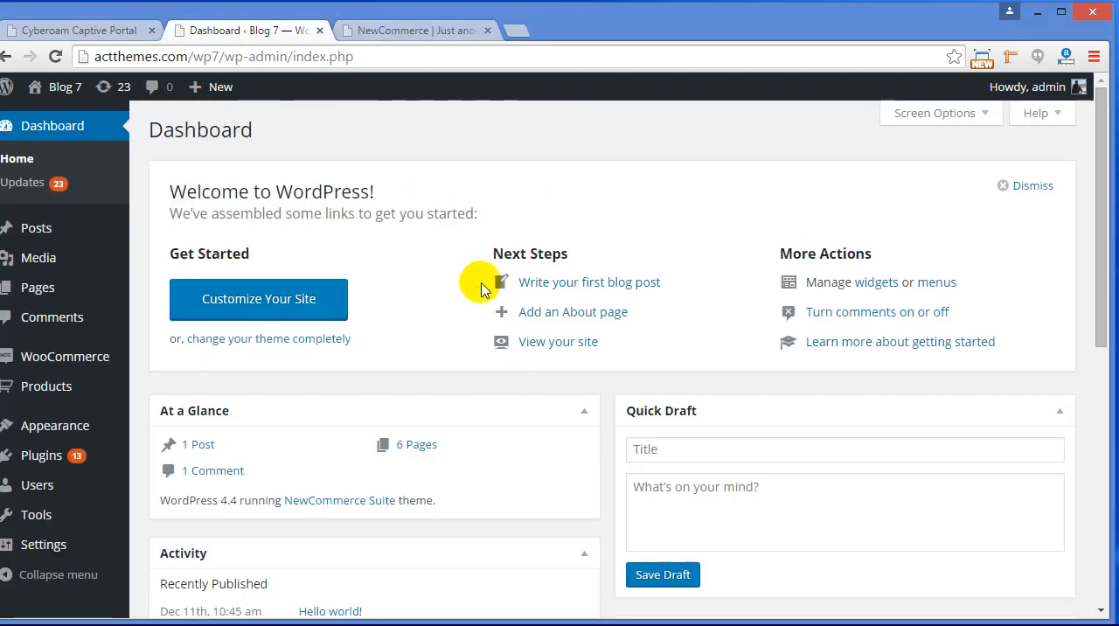
{"action": "mouse_move", "coordinate": [39, 454]}
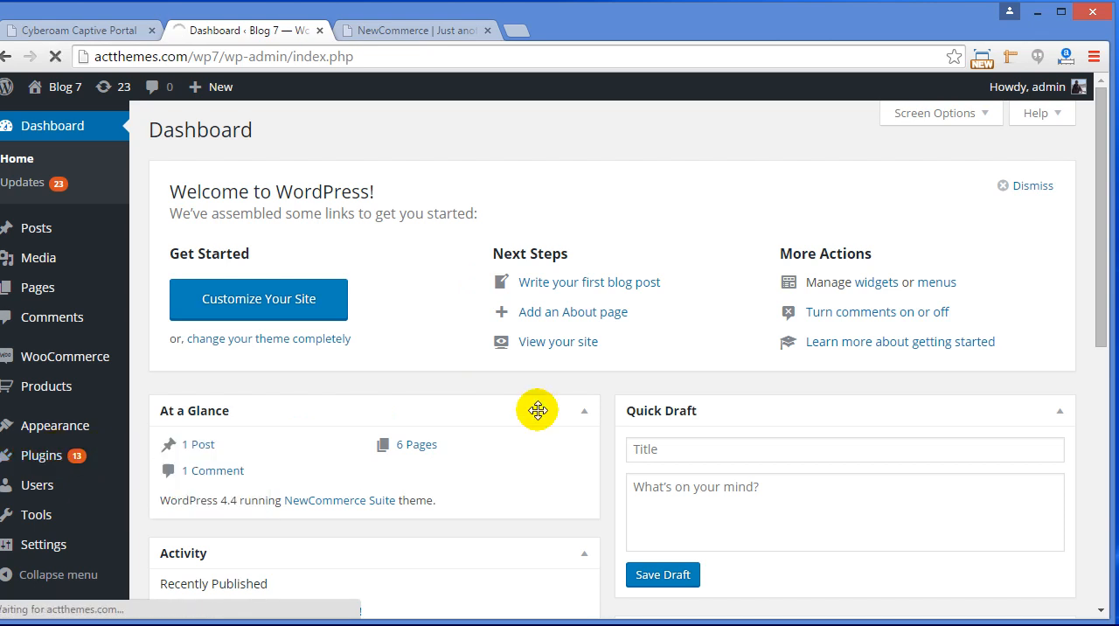
Find 'stripe woocommerce' in Add New Plugins, then install and activate Stripe Payment Gateway WooCommerce Addon
{"action": "left_click", "coordinate": [37, 455]}
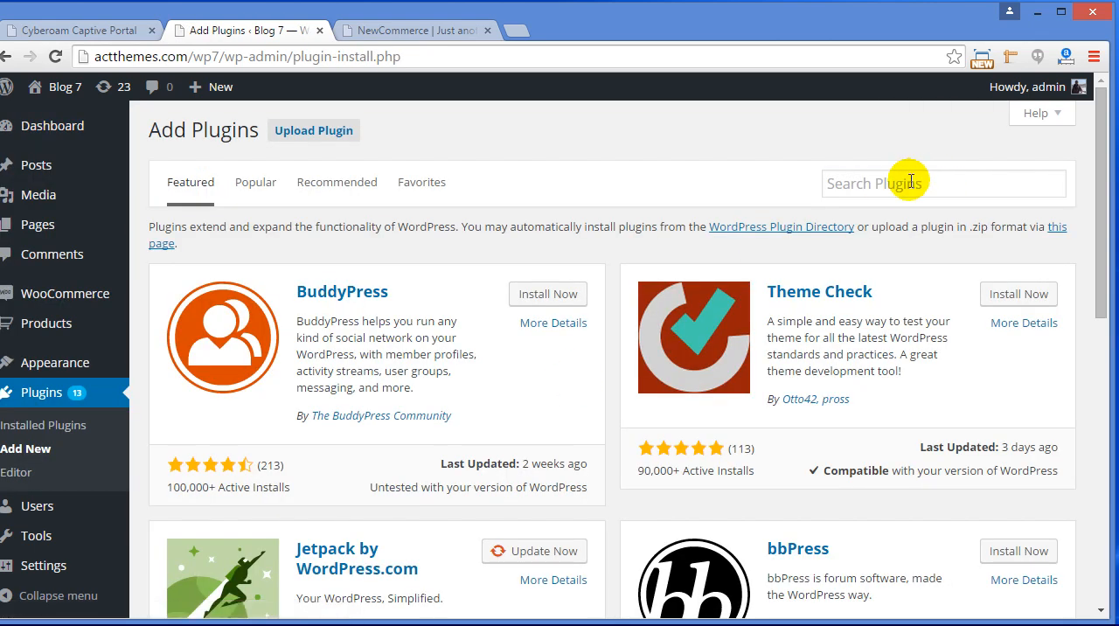
{"action": "type", "text": "stripe woocommerce"}
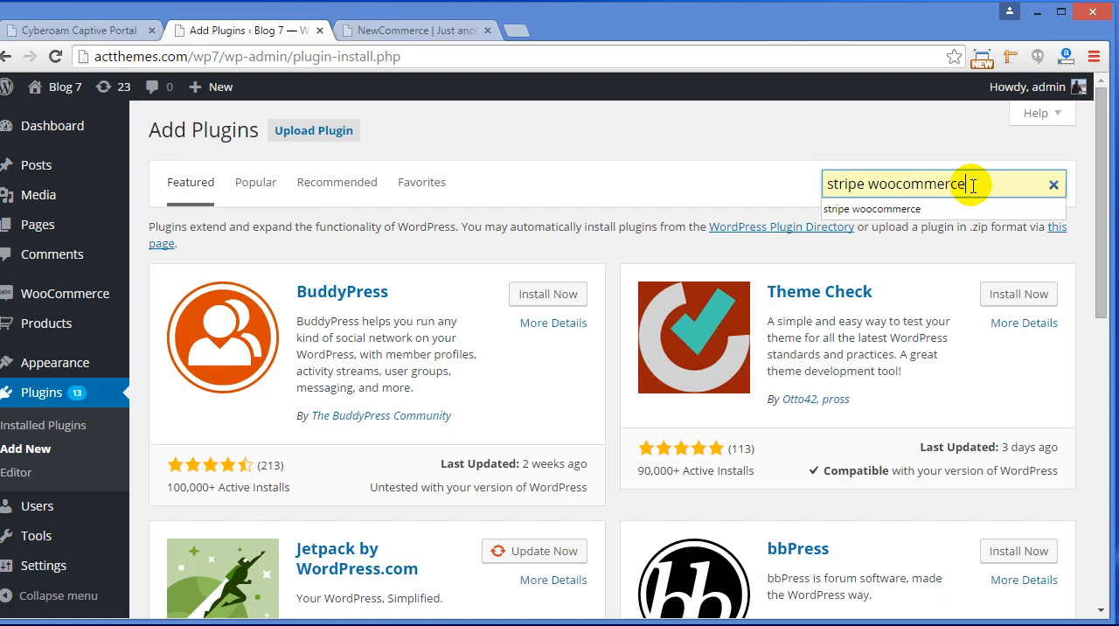
{"action": "left_click", "coordinate": [547, 294]}
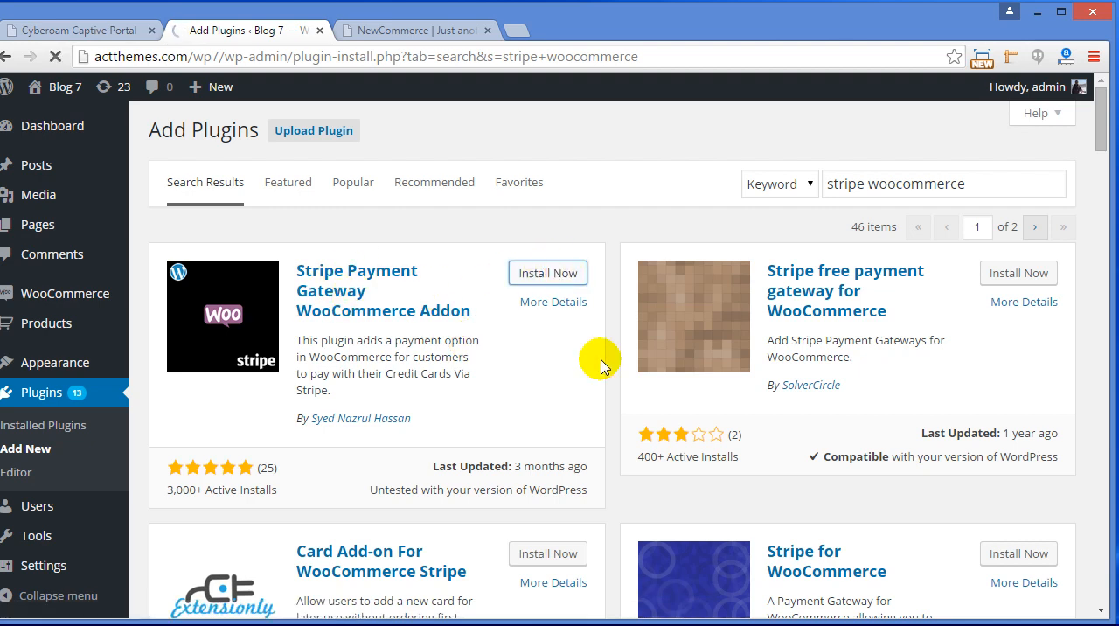
{"action": "left_click", "coordinate": [547, 273]}
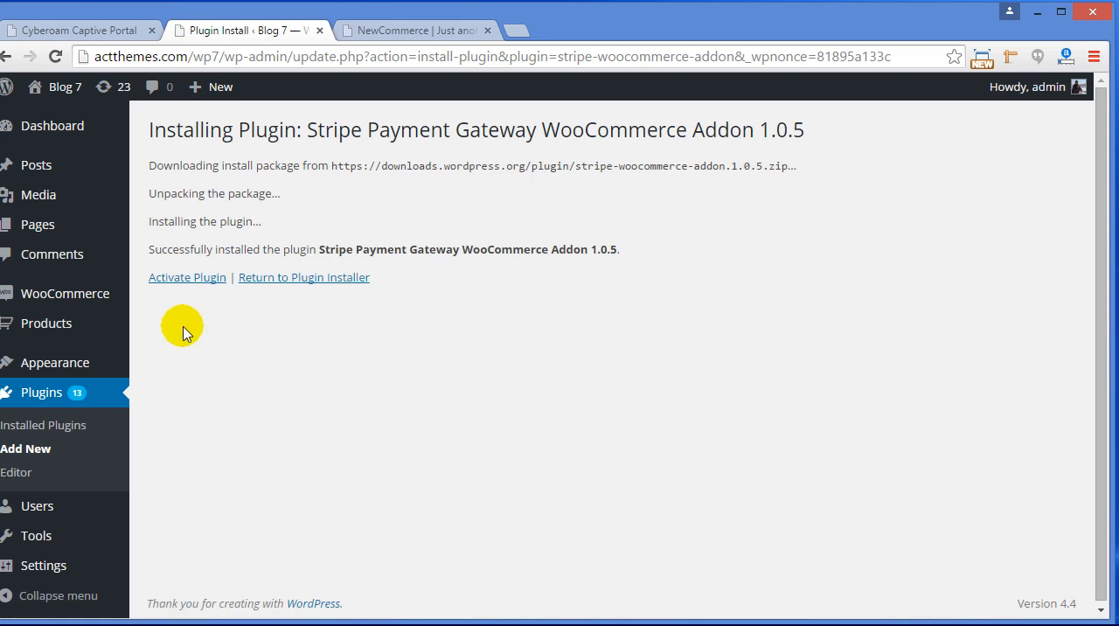
{"action": "left_click", "coordinate": [187, 277]}
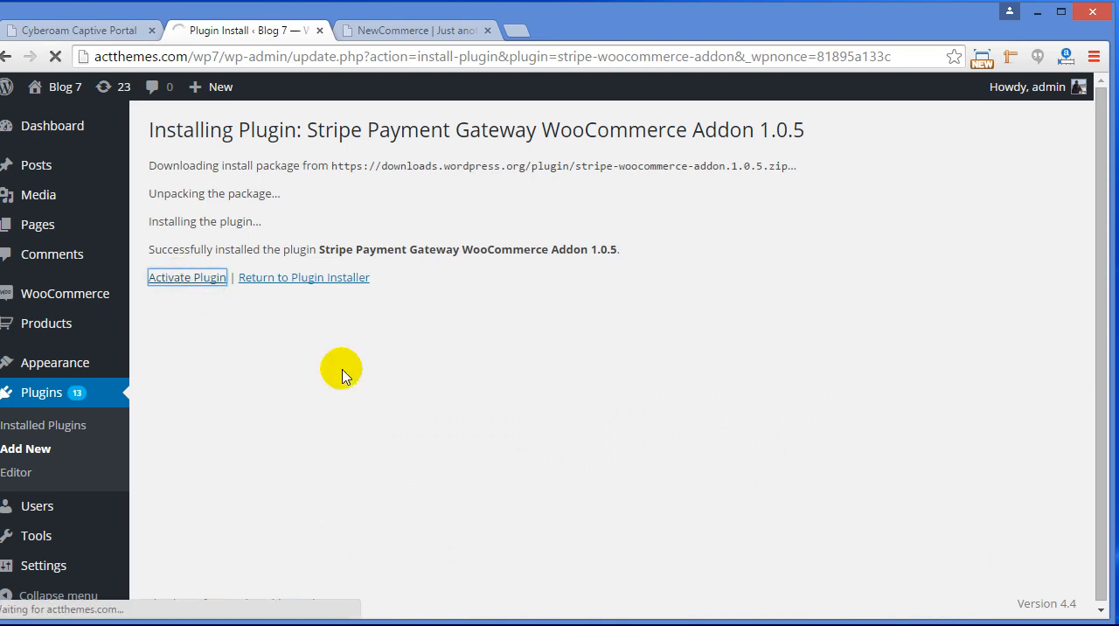
{"action": "left_click", "coordinate": [186, 277]}
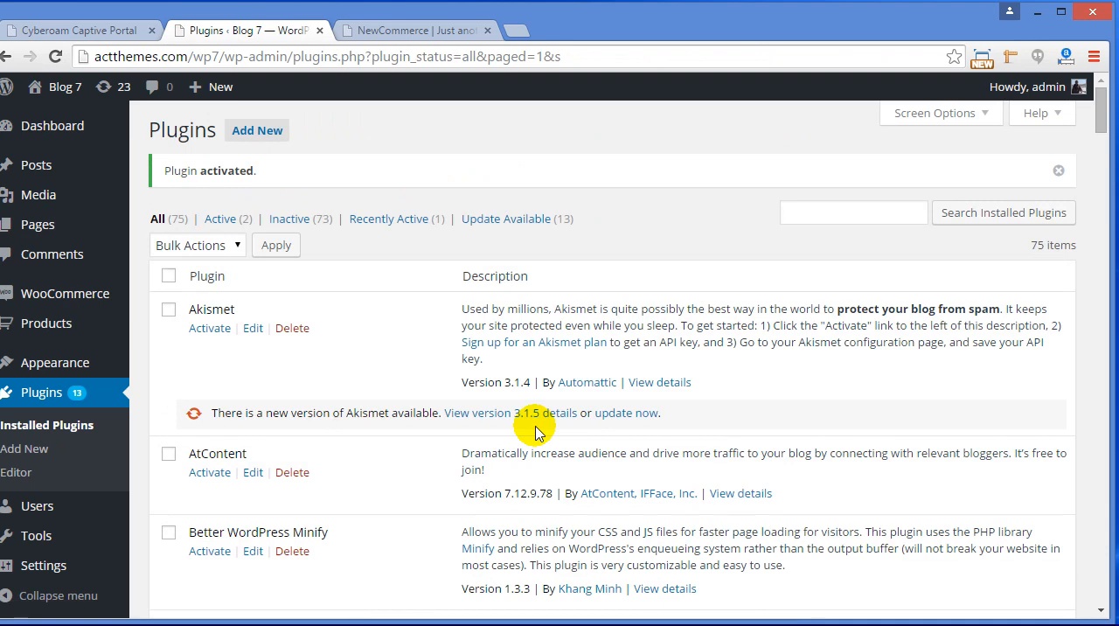
{"action": "mouse_move", "coordinate": [64, 293]}
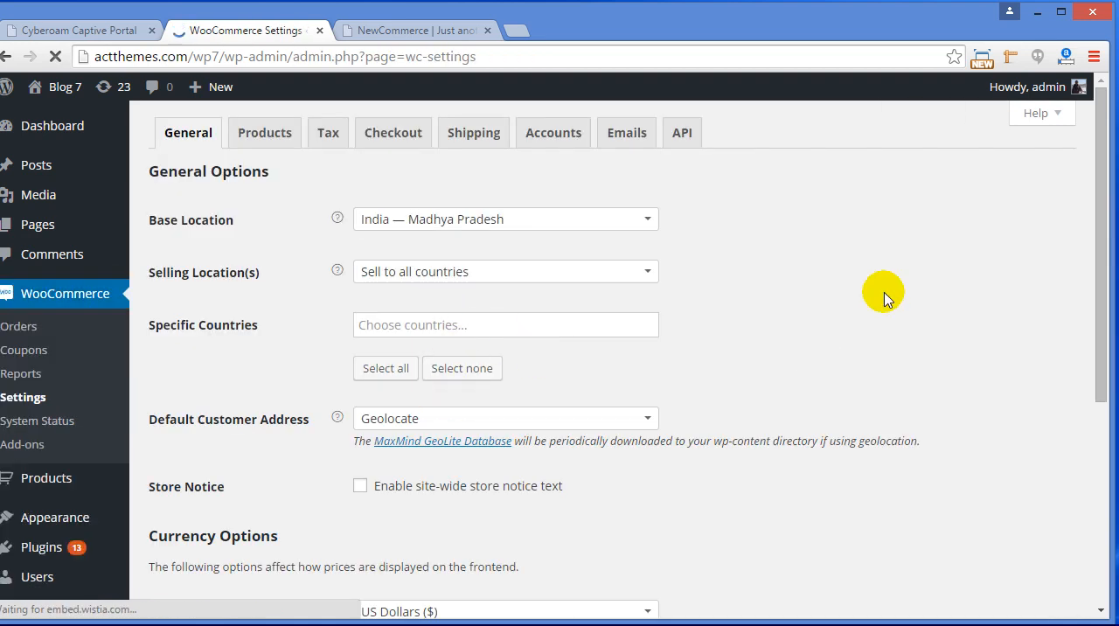
Open the Checkout tab of WooCommerce Settings
{"action": "left_click", "coordinate": [392, 132]}
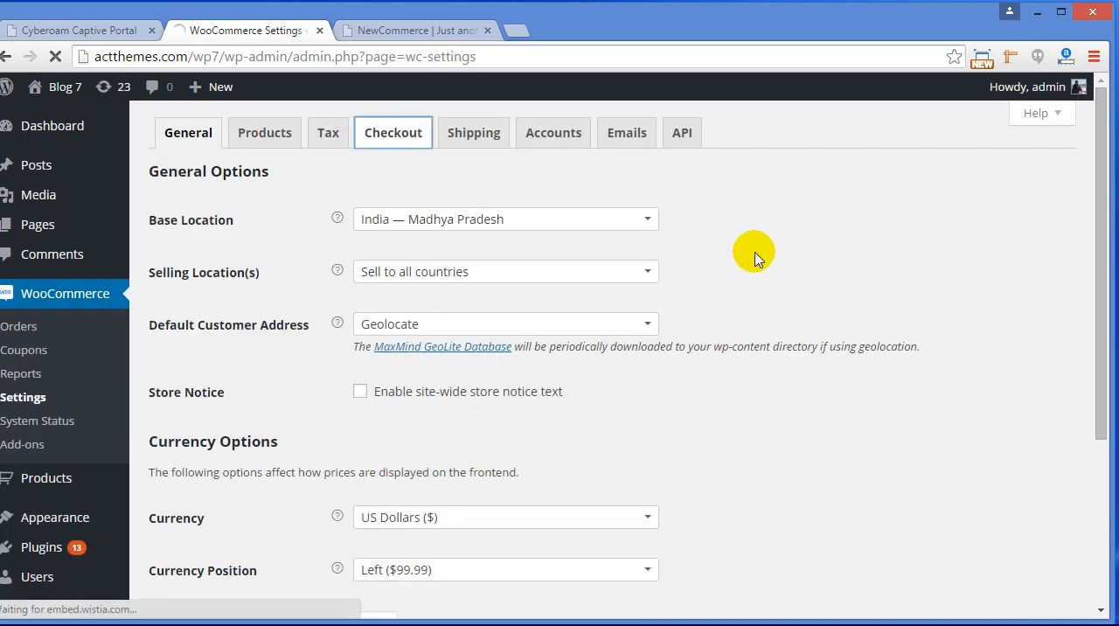
{"action": "left_click", "coordinate": [392, 132]}
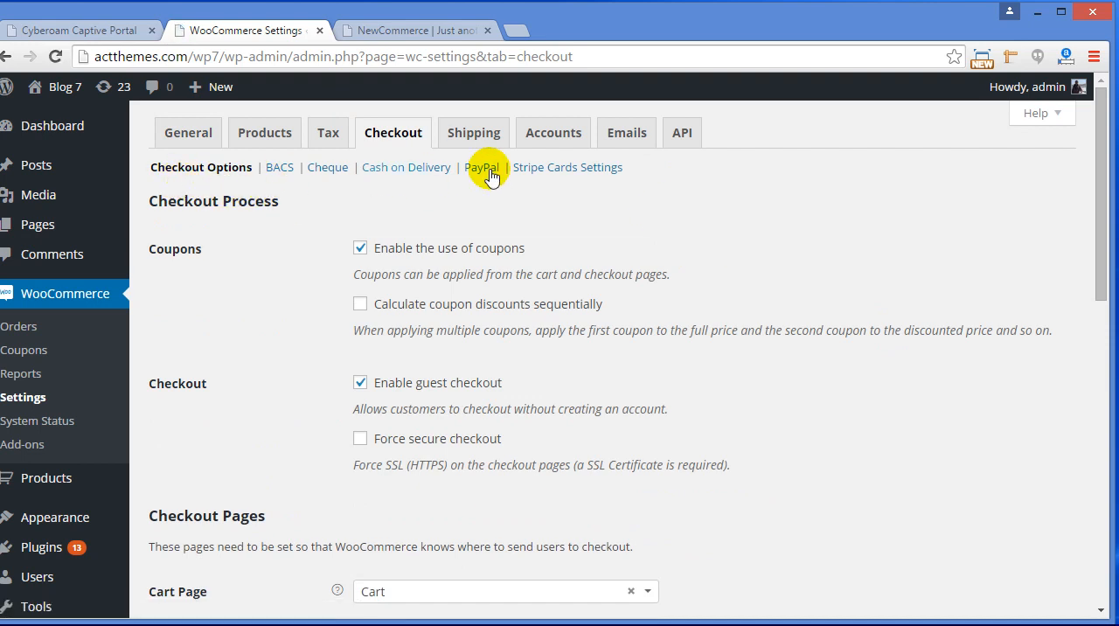
Open Stripe Cards Settings and tick the Enable Stripe checkbox
{"action": "left_click", "coordinate": [567, 167]}
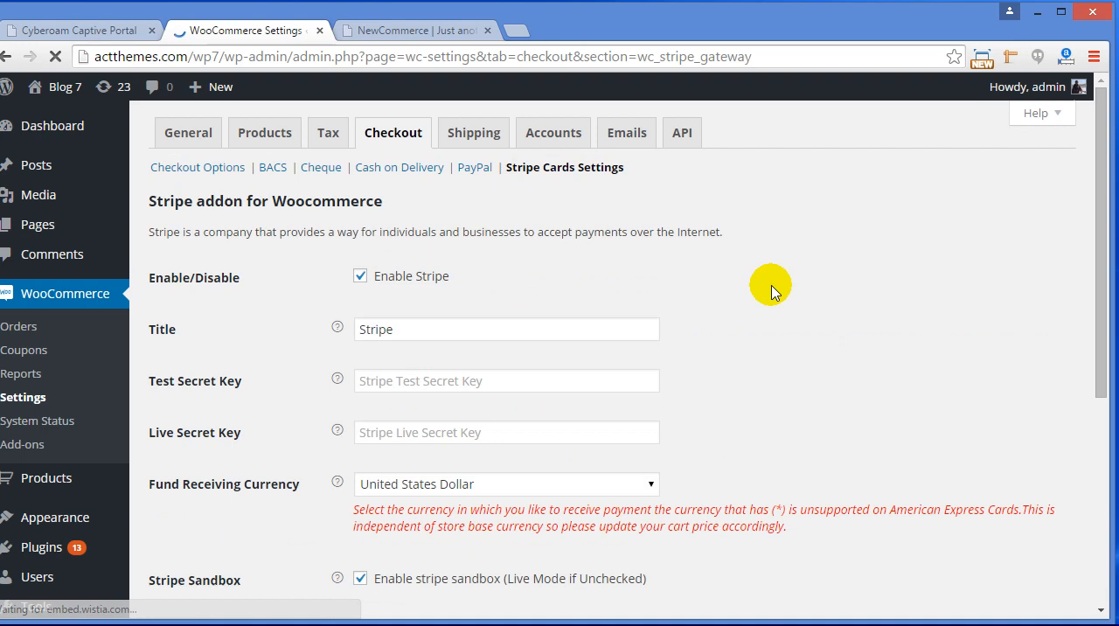
{"action": "scroll", "scroll_direction": "down", "scroll_amount": 3}
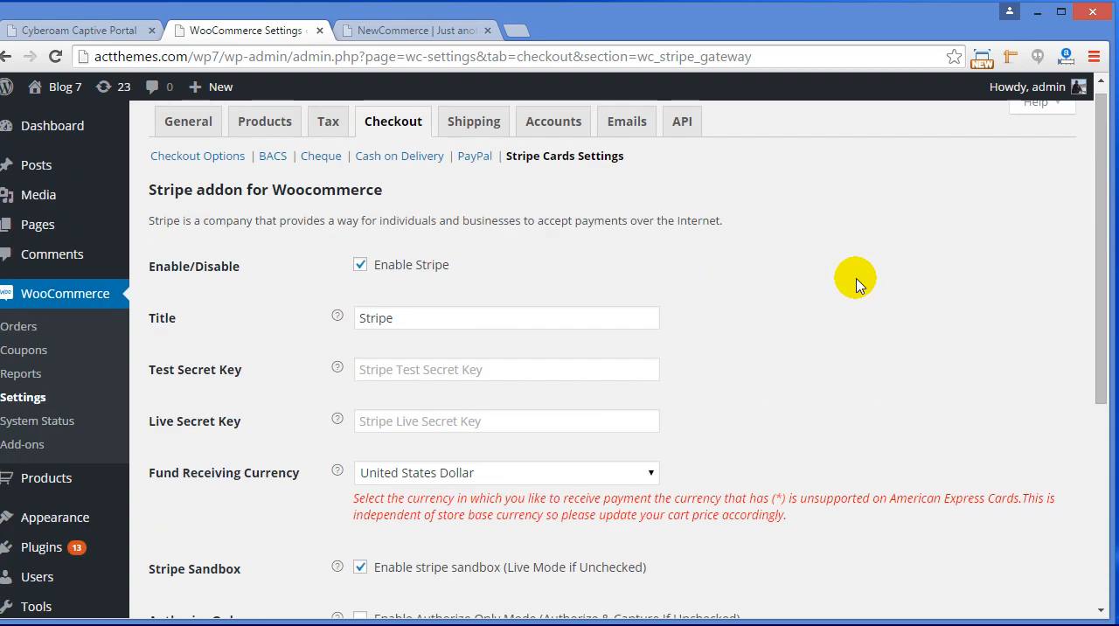
{"action": "mouse_move", "coordinate": [318, 317]}
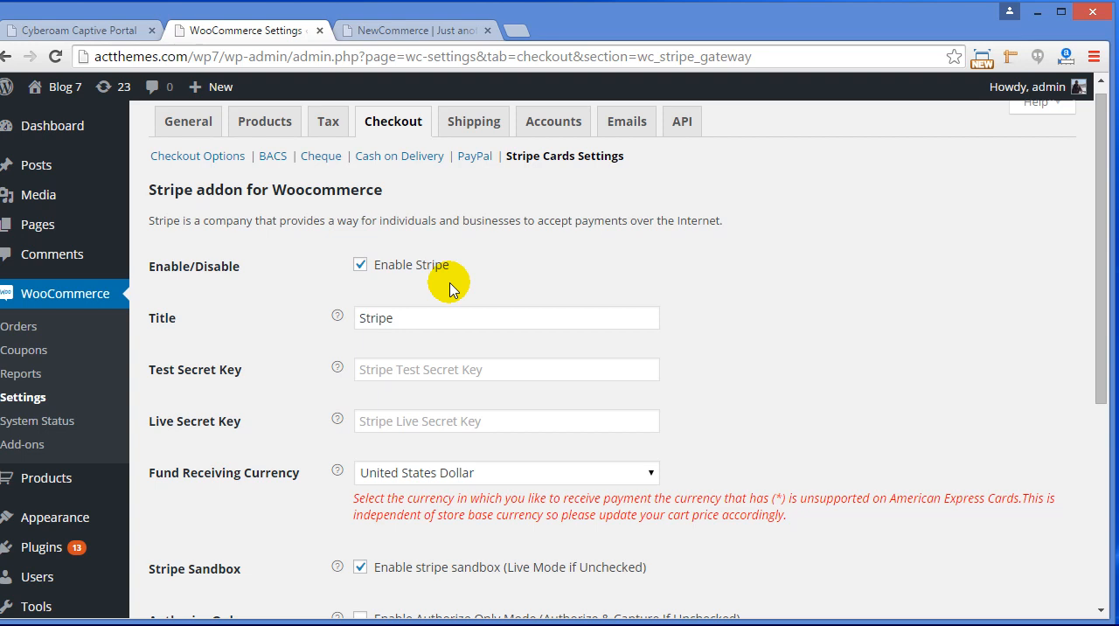
{"action": "left_click", "coordinate": [505, 317]}
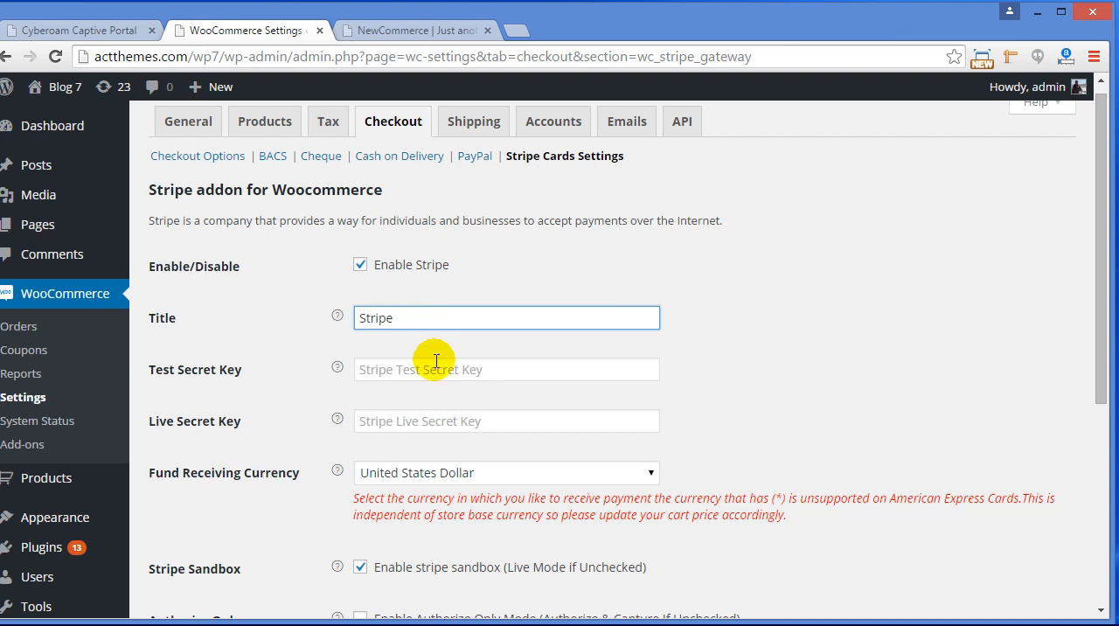
Review accepted cards (MasterCard, Visa, Discover, American Express) with sandbox on, and save
{"action": "scroll", "scroll_direction": "down", "scroll_amount": 3}
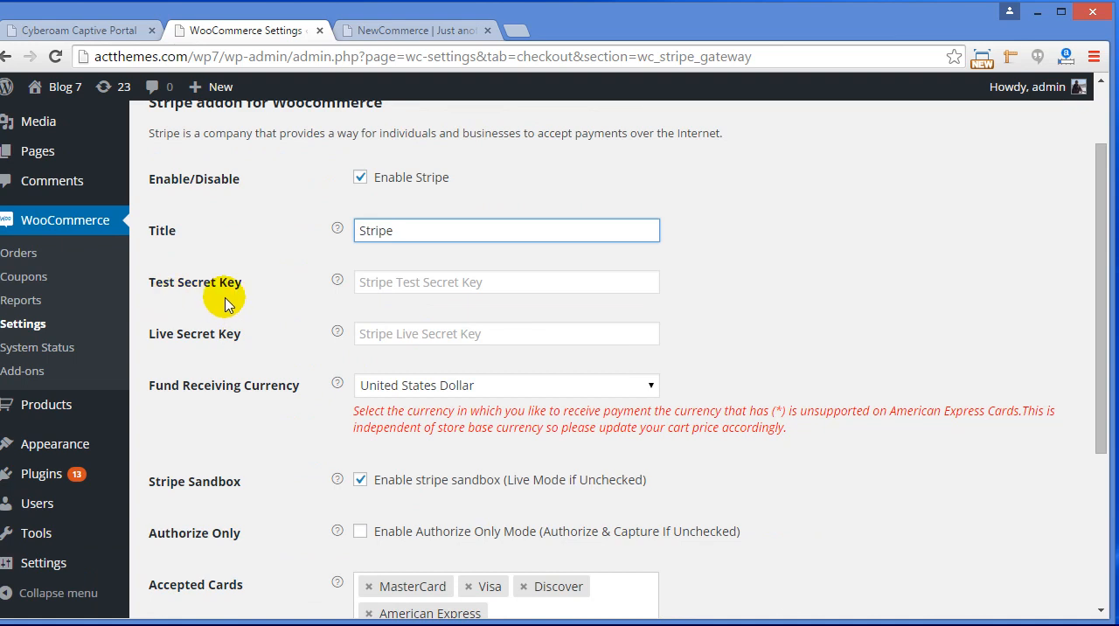
{"action": "mouse_move", "coordinate": [232, 359]}
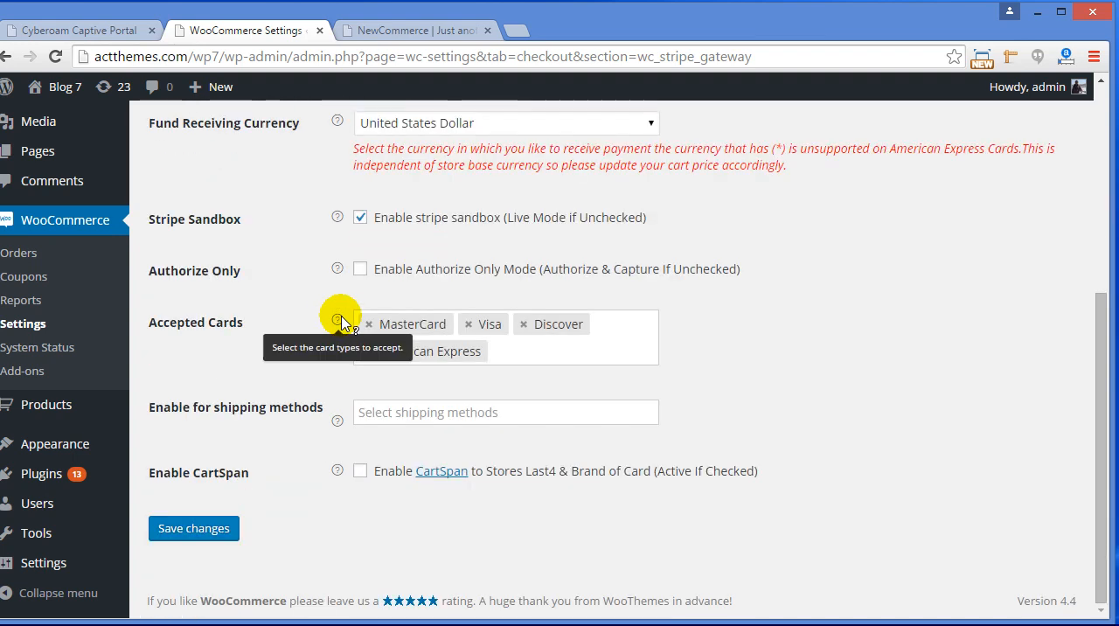
{"action": "mouse_move", "coordinate": [767, 294]}
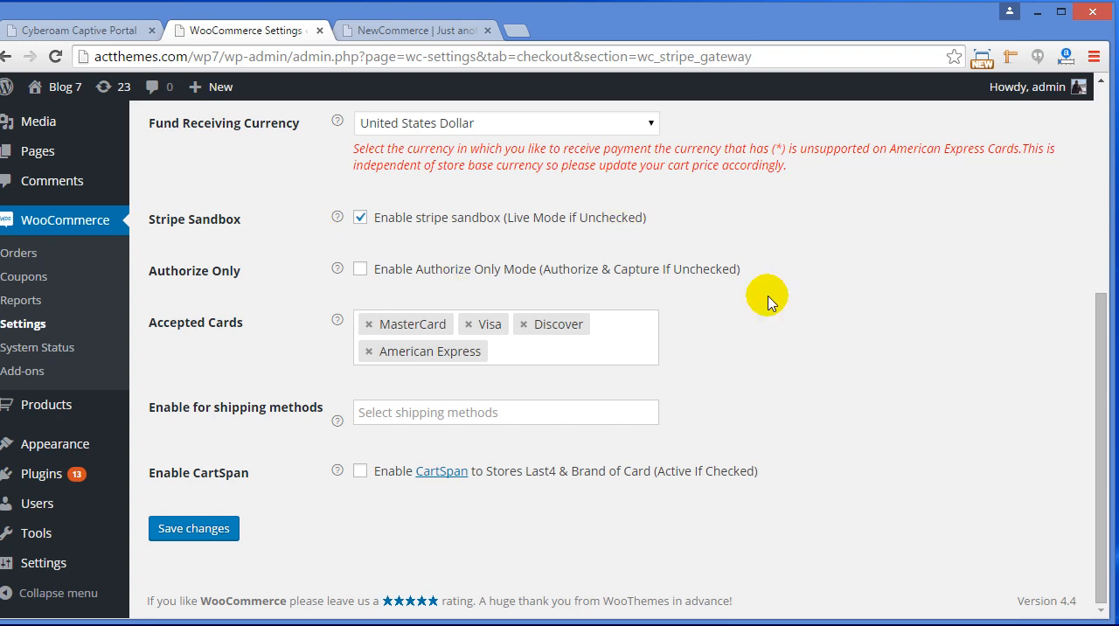
{"action": "mouse_move", "coordinate": [797, 313]}
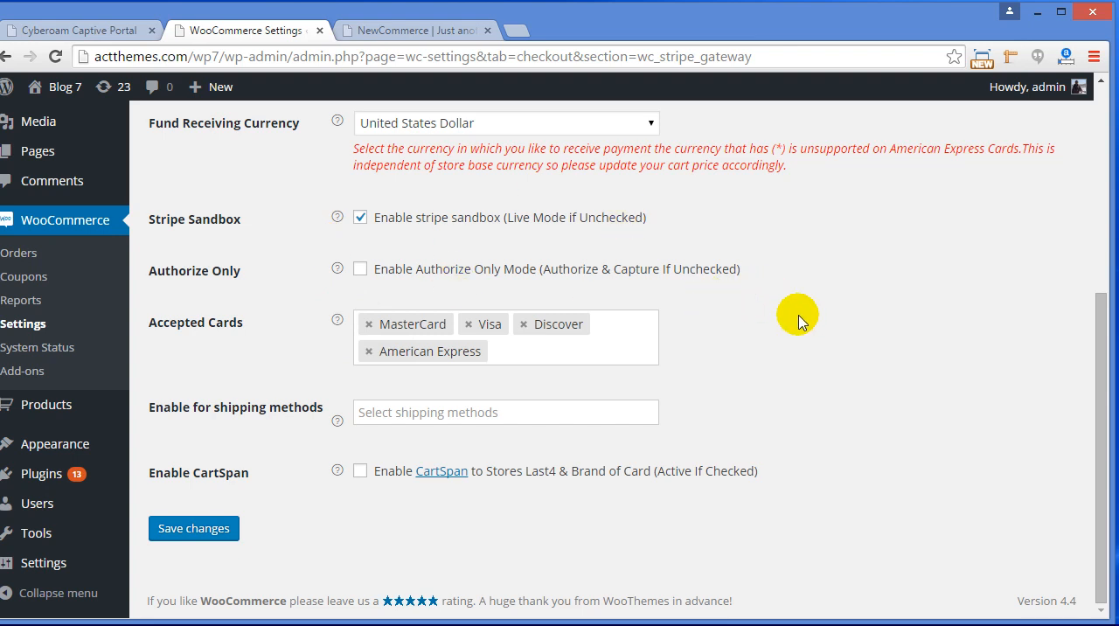
{"action": "mouse_move", "coordinate": [598, 339]}
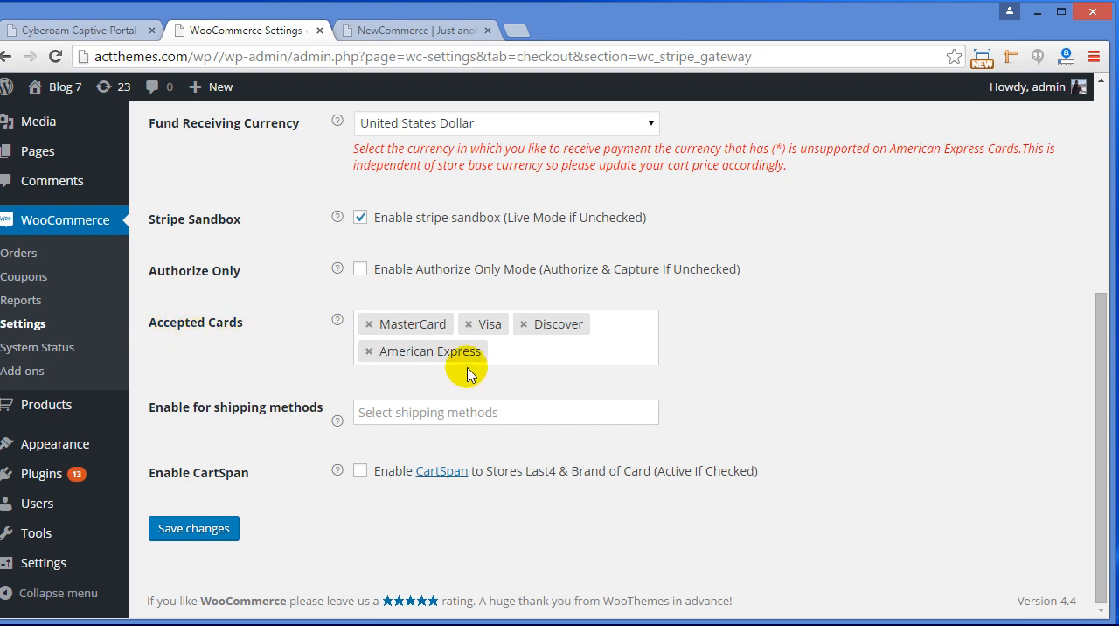
{"action": "mouse_move", "coordinate": [317, 389]}
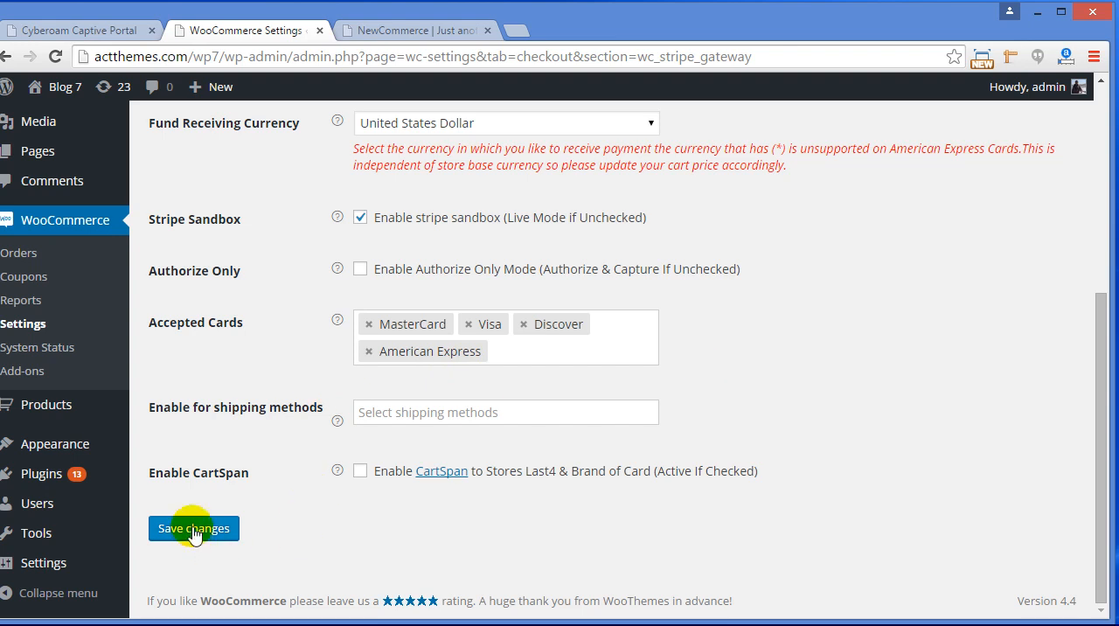
{"action": "left_click", "coordinate": [193, 528]}
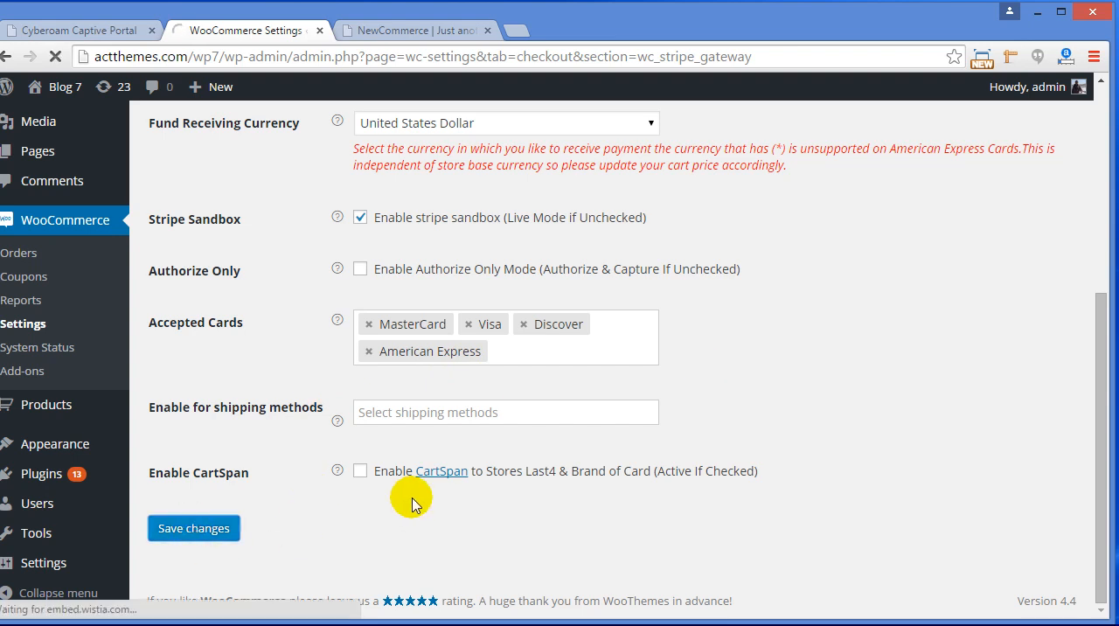
{"action": "left_click", "coordinate": [193, 527]}
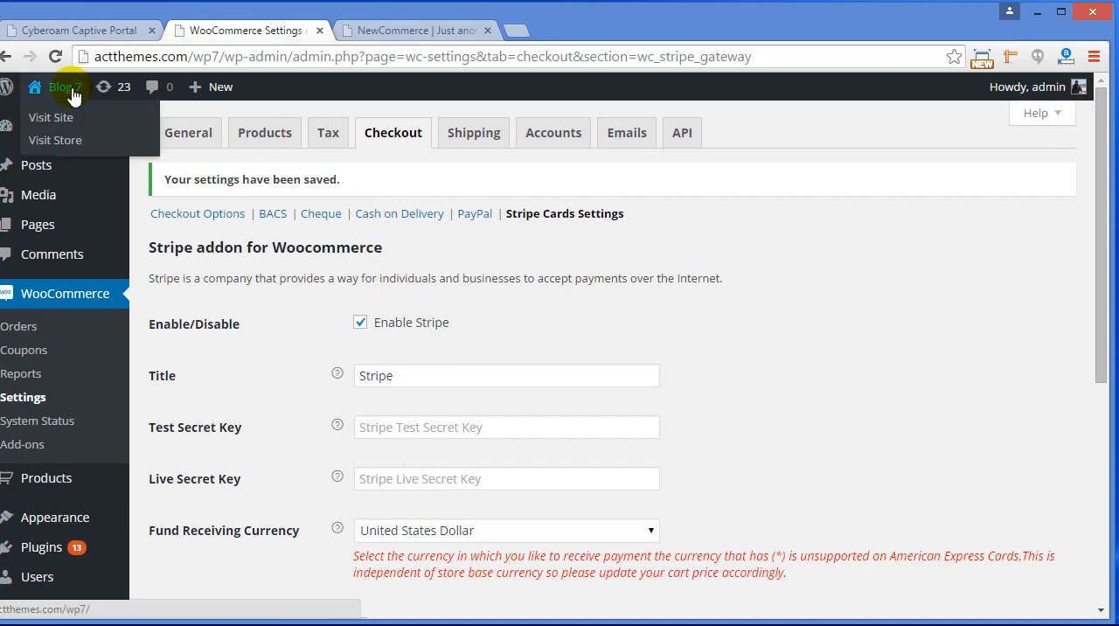
Visit the Blog 7 site's checkout page with the $119.00 two-item order
{"action": "left_click", "coordinate": [51, 117]}
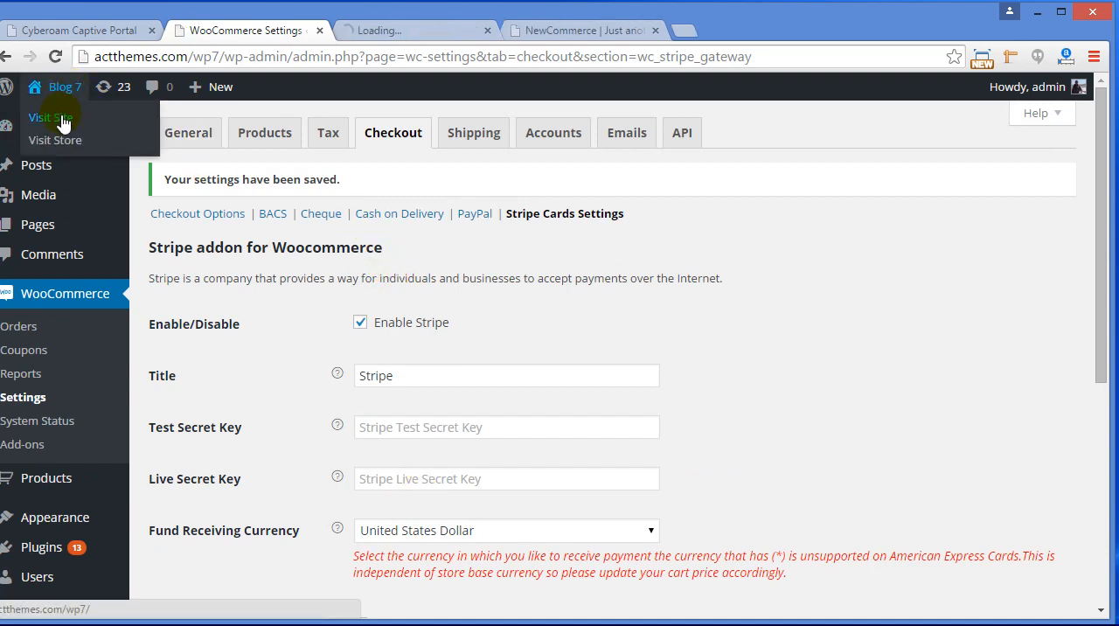
{"action": "left_click", "coordinate": [50, 116]}
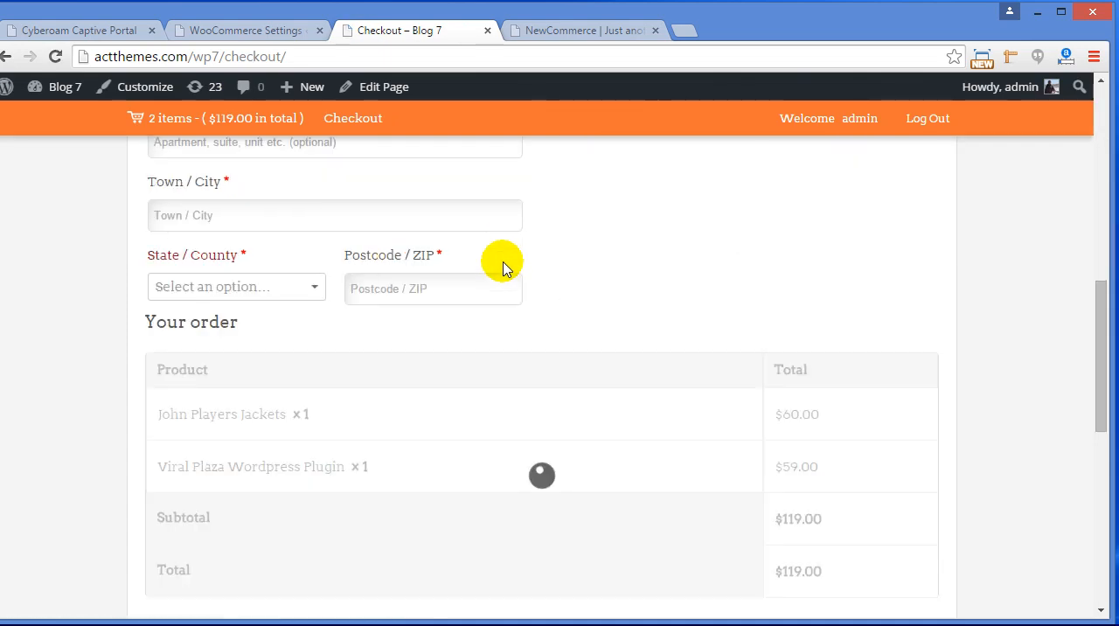
Select Stripe as the checkout payment method to reveal the card fields
{"action": "scroll", "scroll_direction": "down", "scroll_amount": 3}
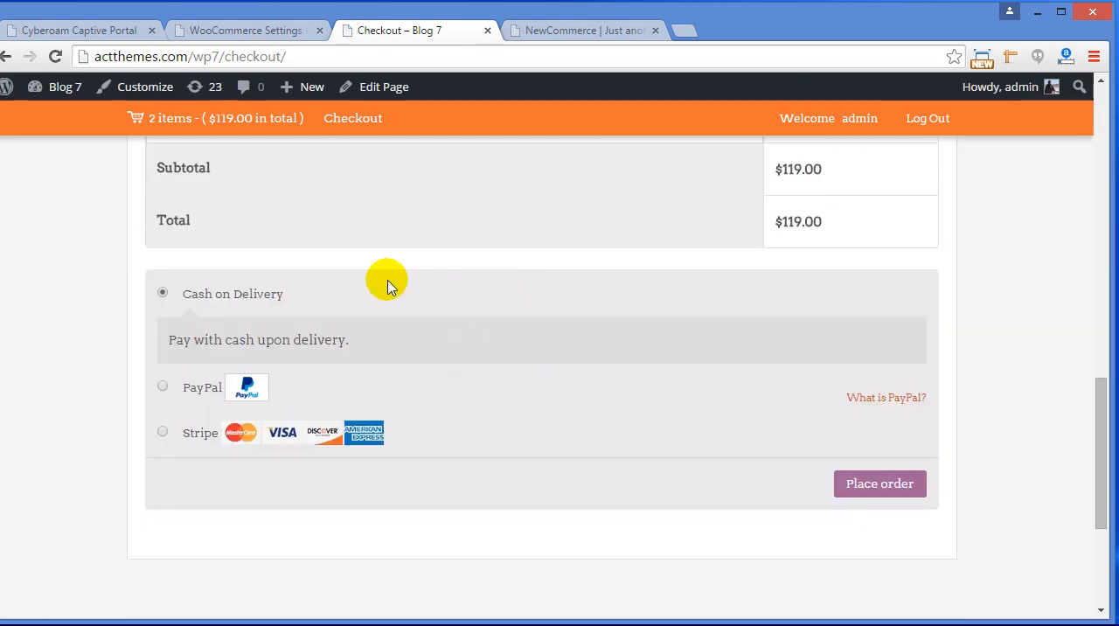
{"action": "mouse_move", "coordinate": [519, 333]}
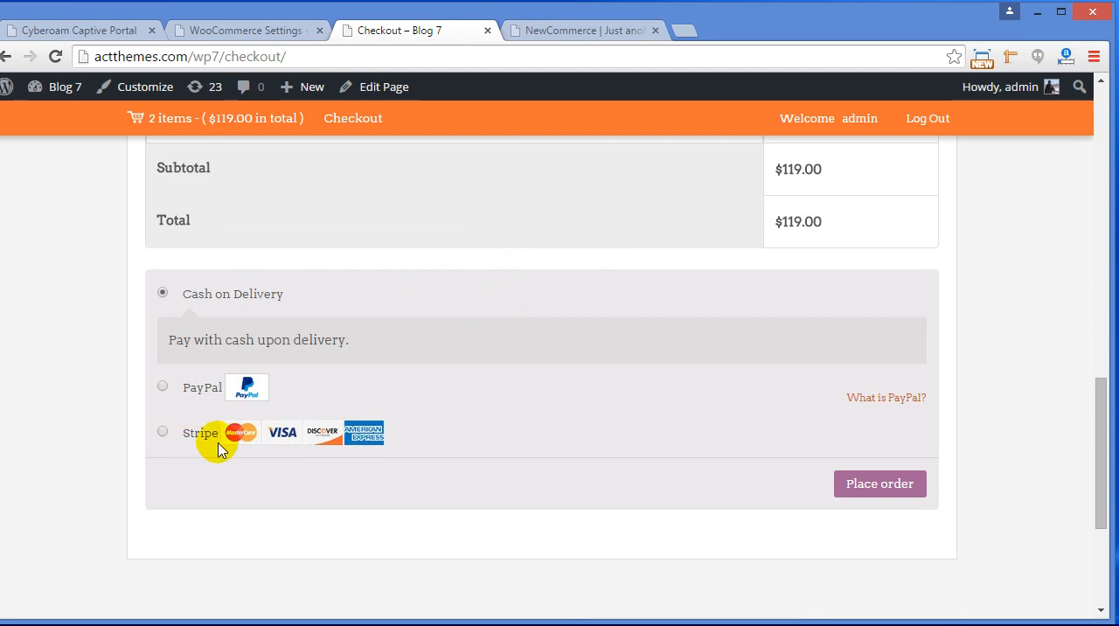
{"action": "left_click", "coordinate": [163, 432]}
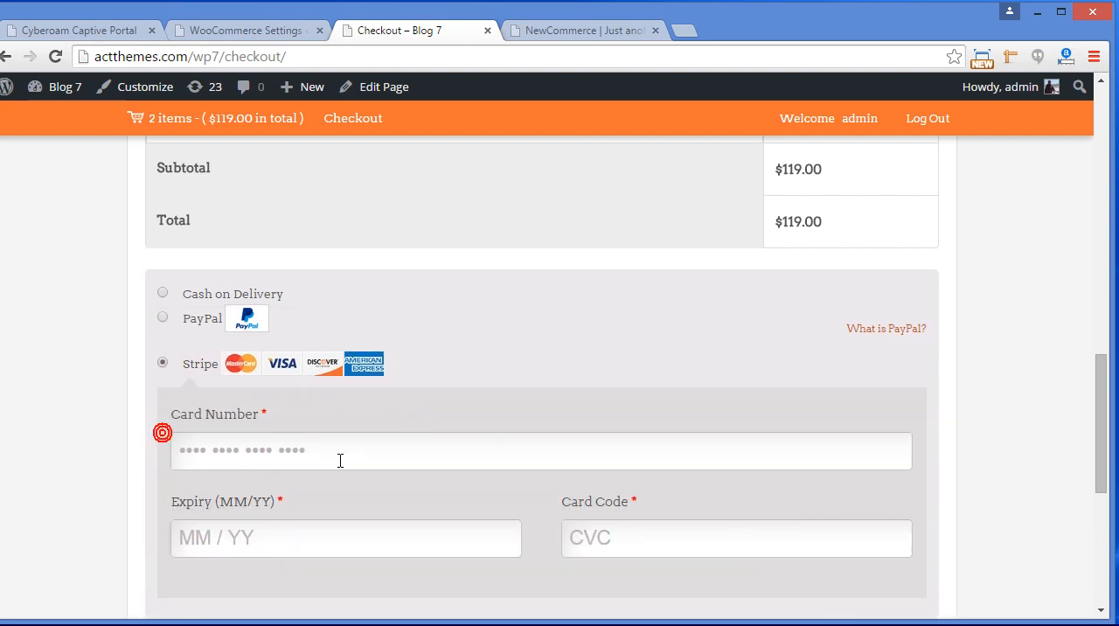